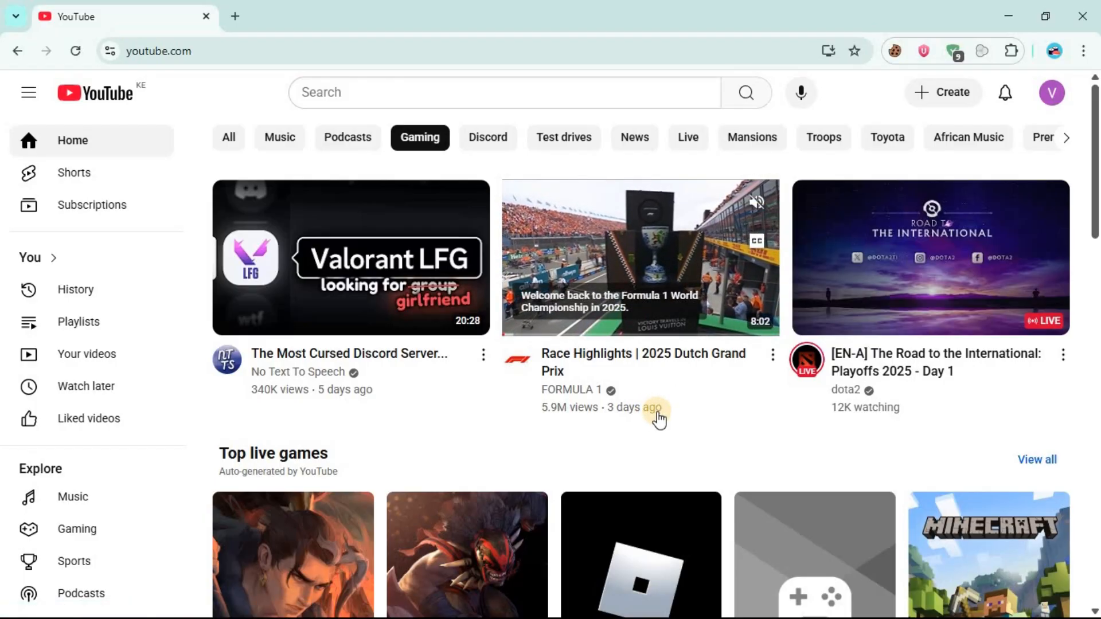
{"action": "mouse_move", "coordinate": [637, 245]}
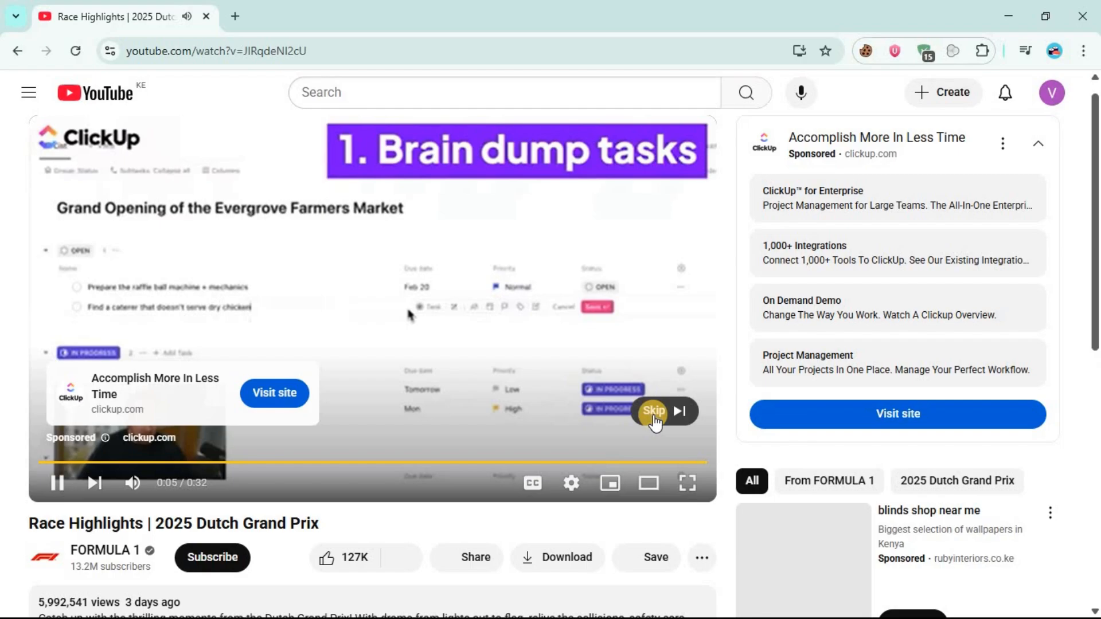
- Skip the ad so the 2025 Dutch Grand Prix race highlights start playing
{"action": "left_click", "coordinate": [652, 411]}
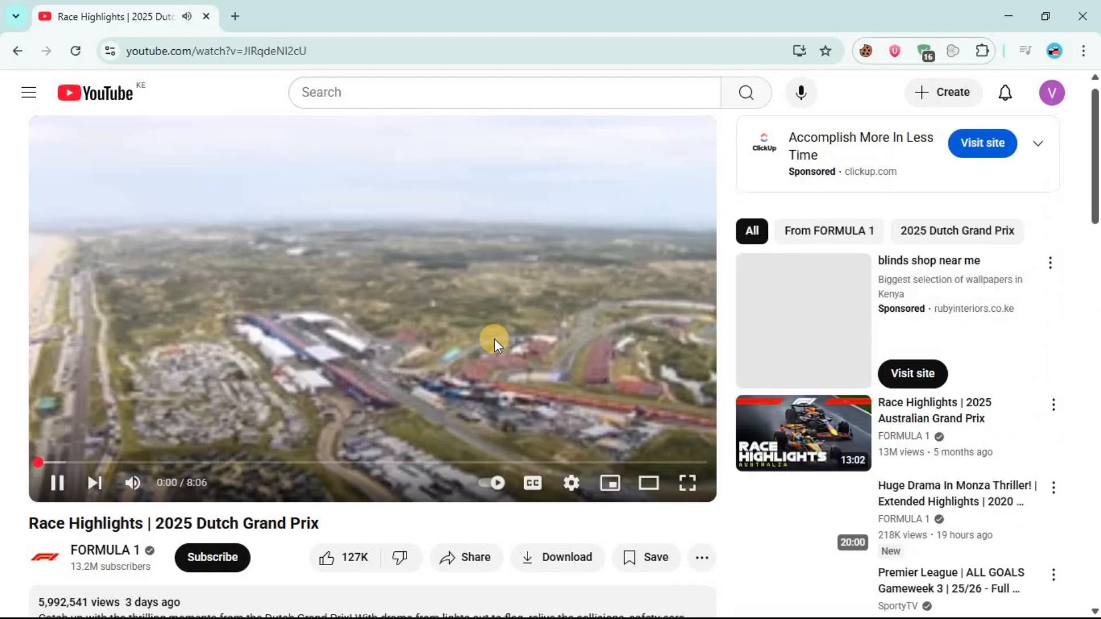
{"action": "scroll", "scroll_direction": "down", "scroll_amount": 3}
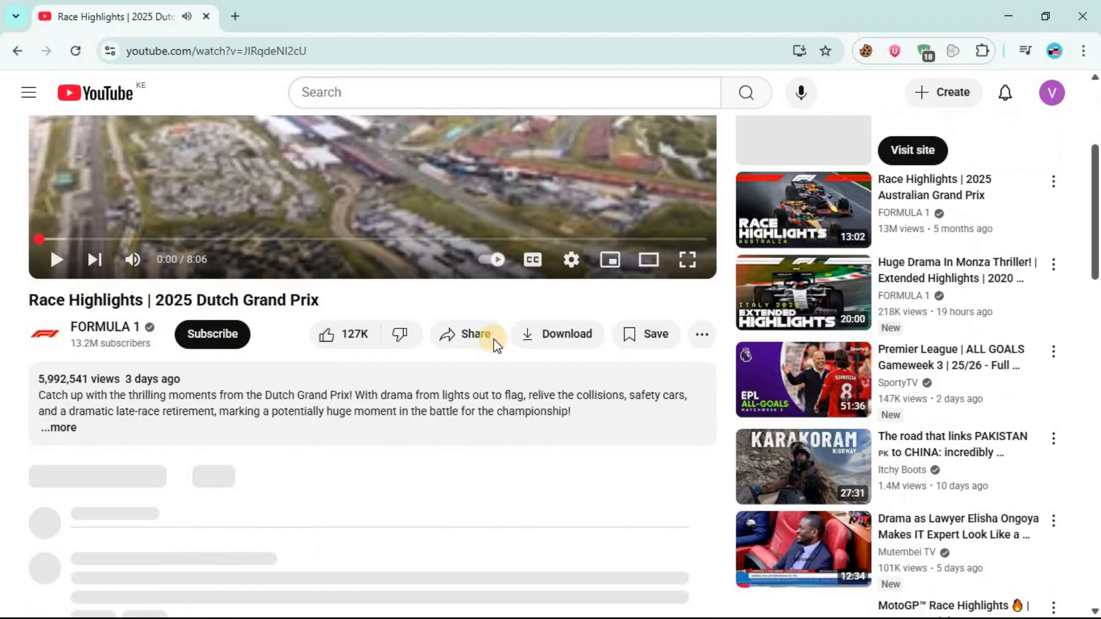
{"action": "scroll", "scroll_direction": "down", "scroll_amount": 3}
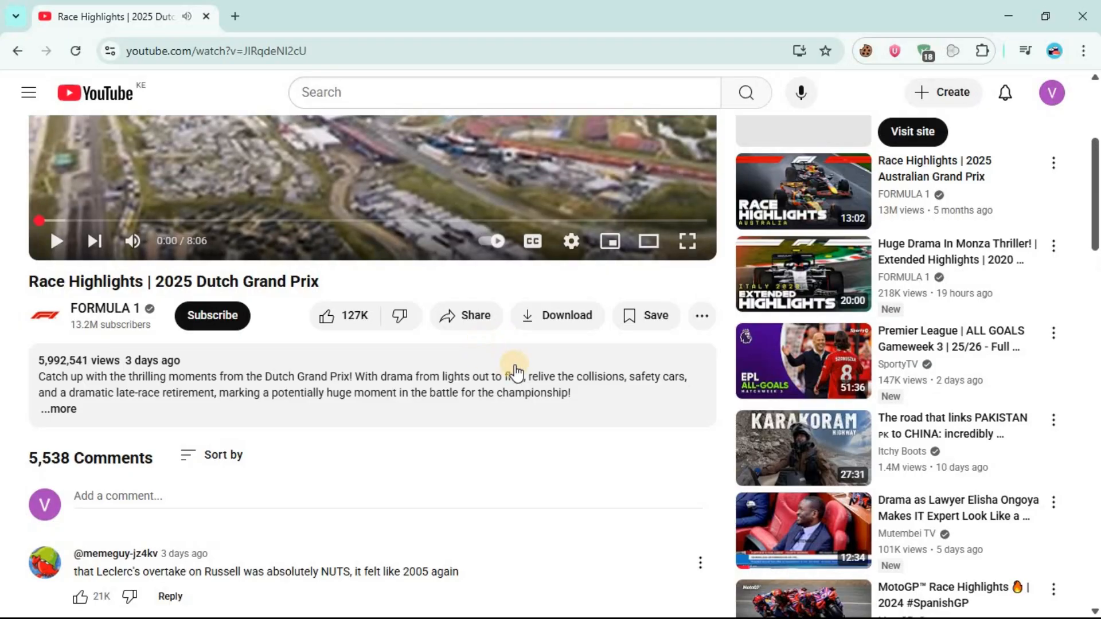
{"action": "mouse_move", "coordinate": [557, 315]}
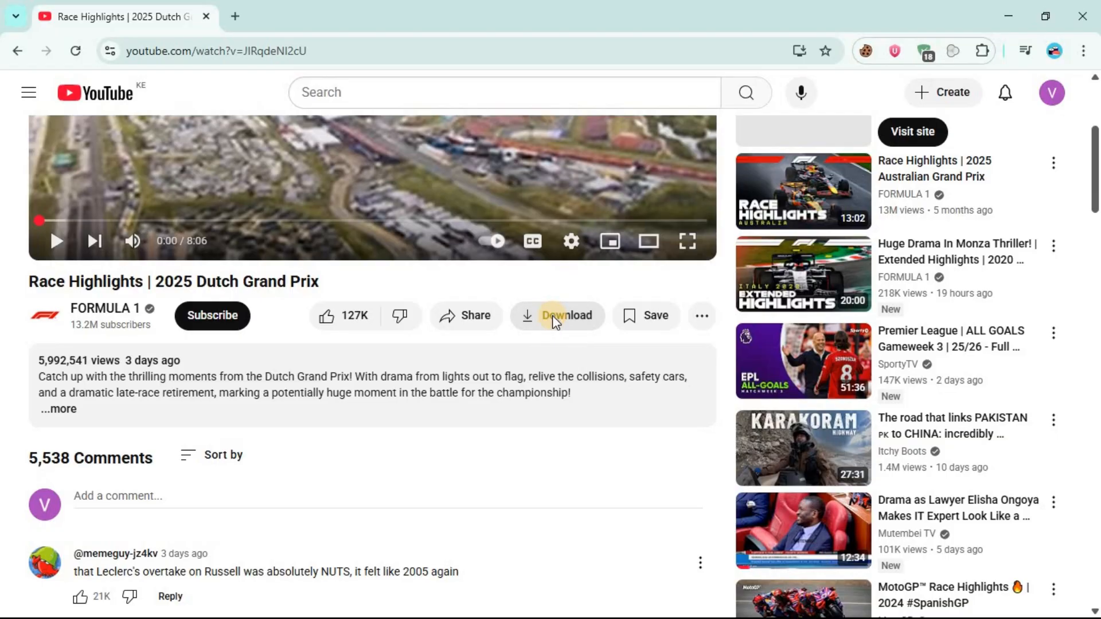
- Download the Dutch Grand Prix highlights at Standard (480p) quality
{"action": "left_click", "coordinate": [565, 315]}
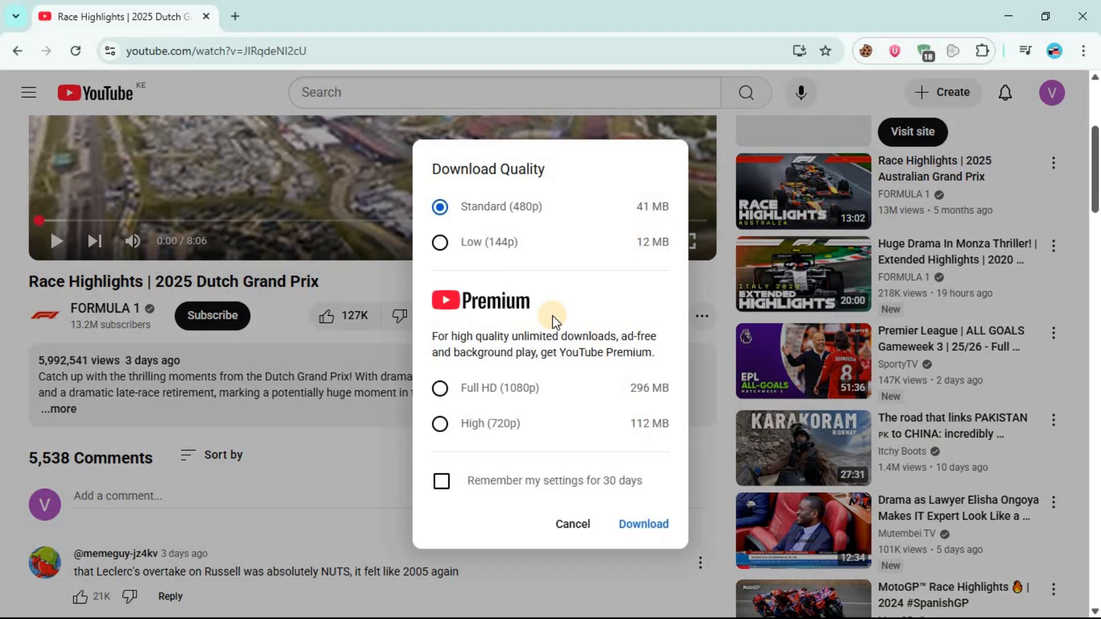
{"action": "left_click", "coordinate": [643, 524]}
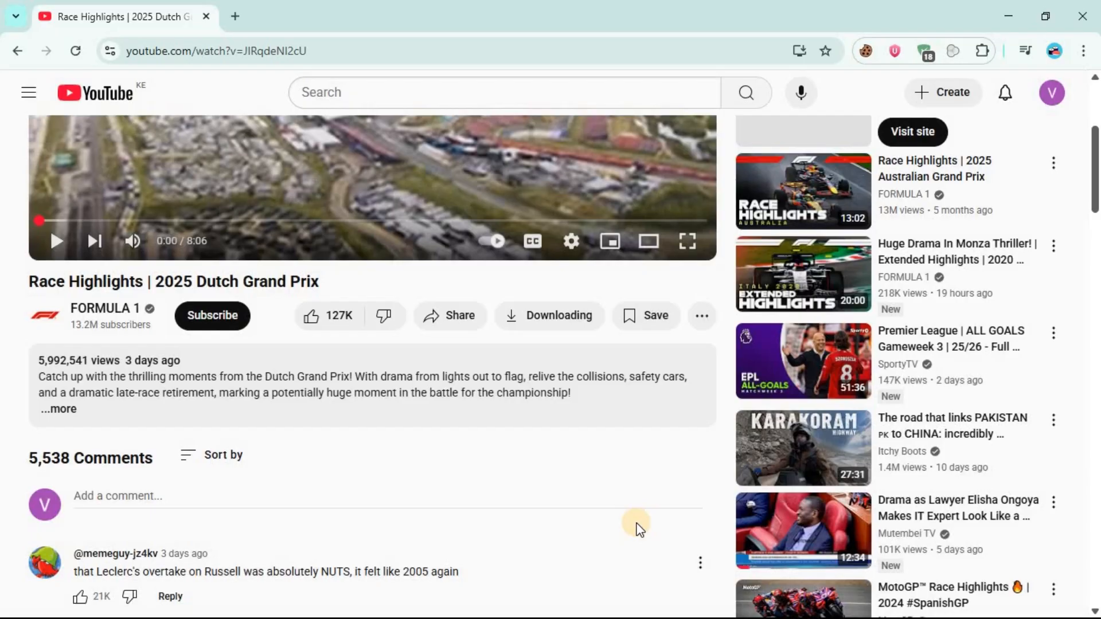
{"action": "left_click", "coordinate": [550, 316]}
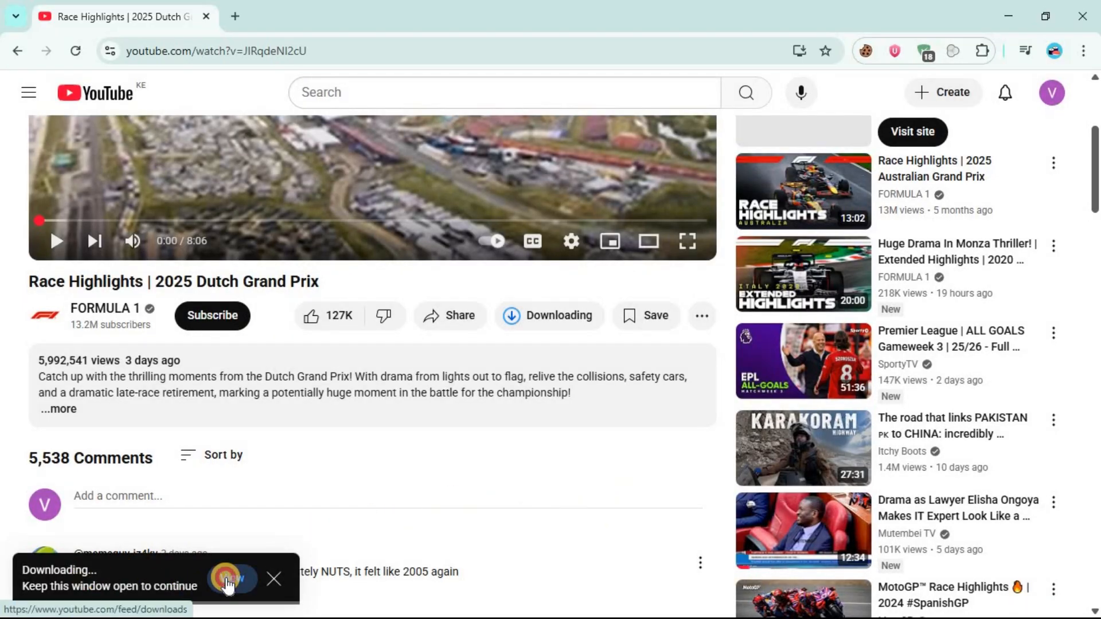
- Go to the Downloads page from the 'Downloading...' notification
{"action": "left_click", "coordinate": [232, 579]}
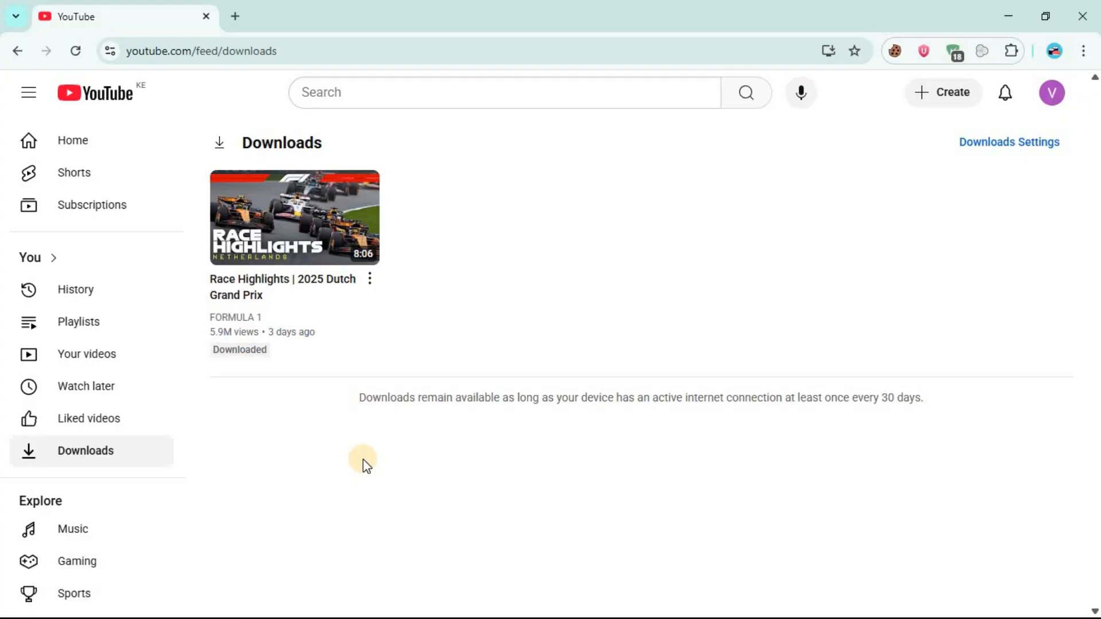
{"action": "mouse_move", "coordinate": [453, 238]}
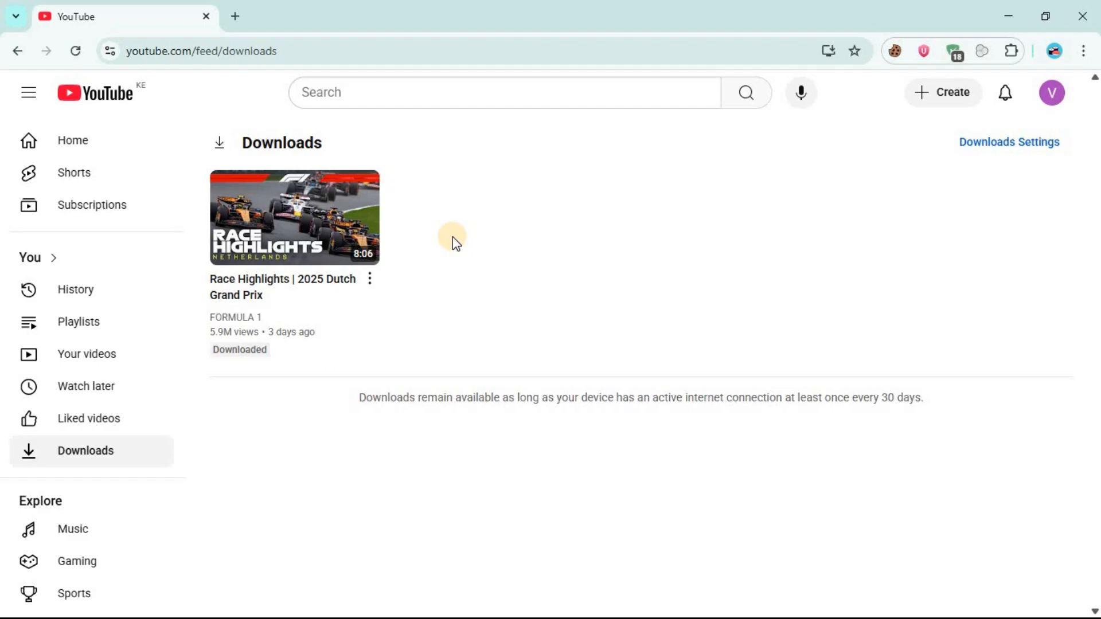